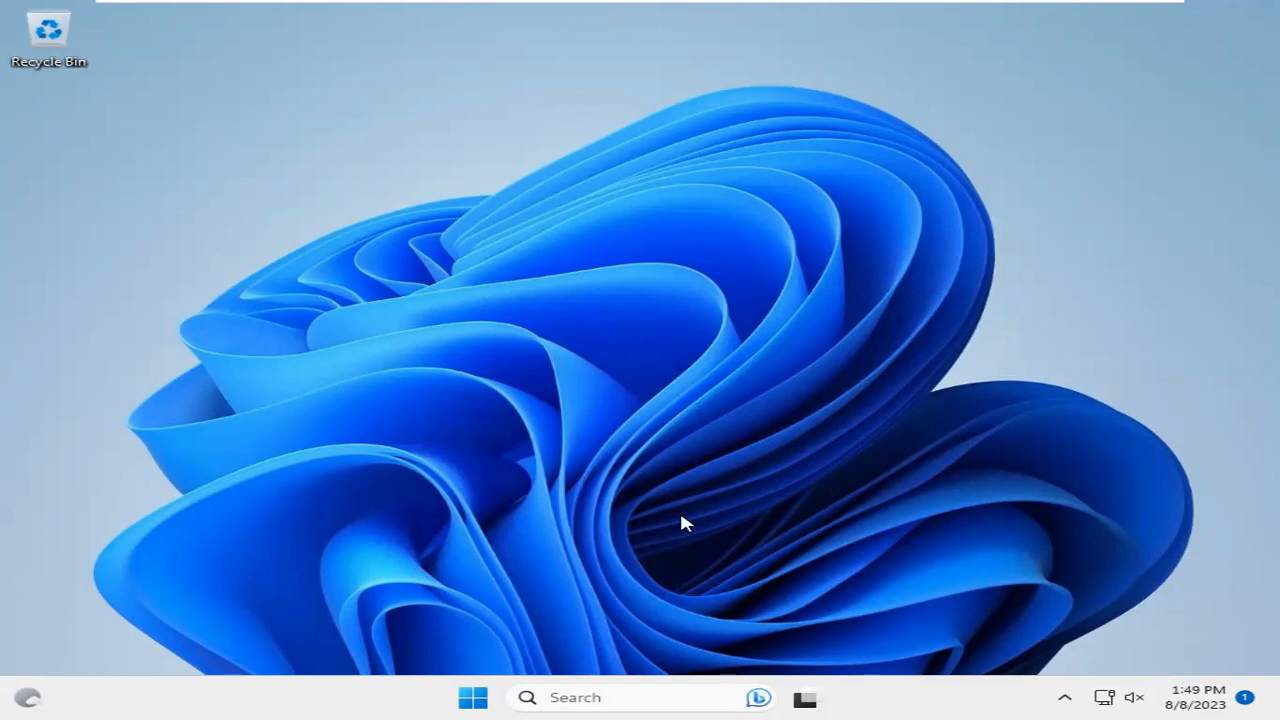
pyautogui.moveTo(500, 542)
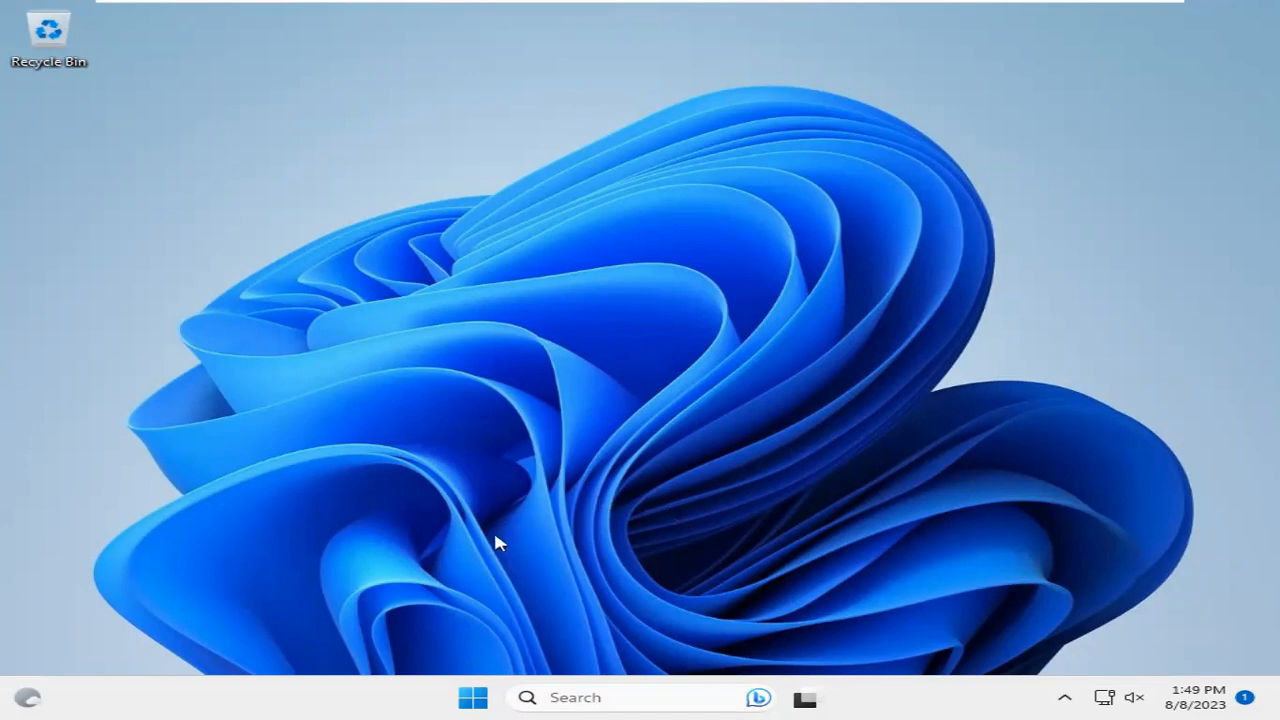
pyautogui.moveTo(476, 696)
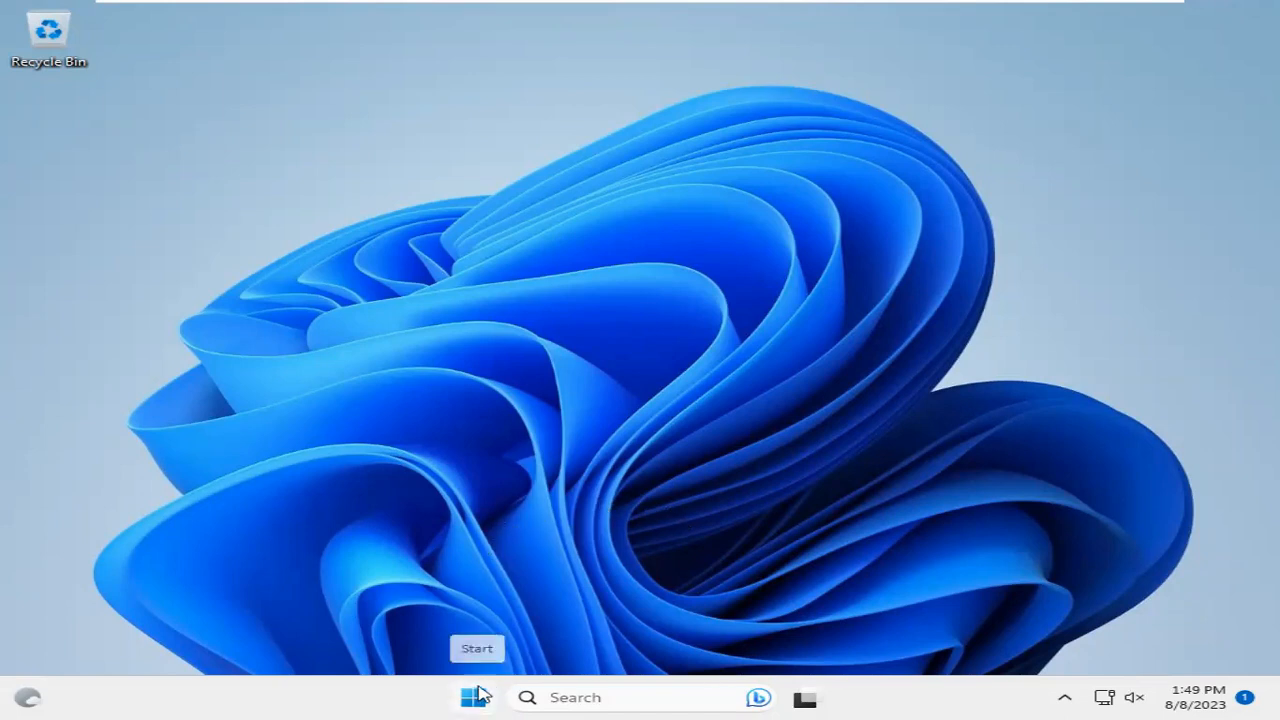
# Step: Search Start for 'system' and launch System Information from the best match
pyautogui.click(472, 696)
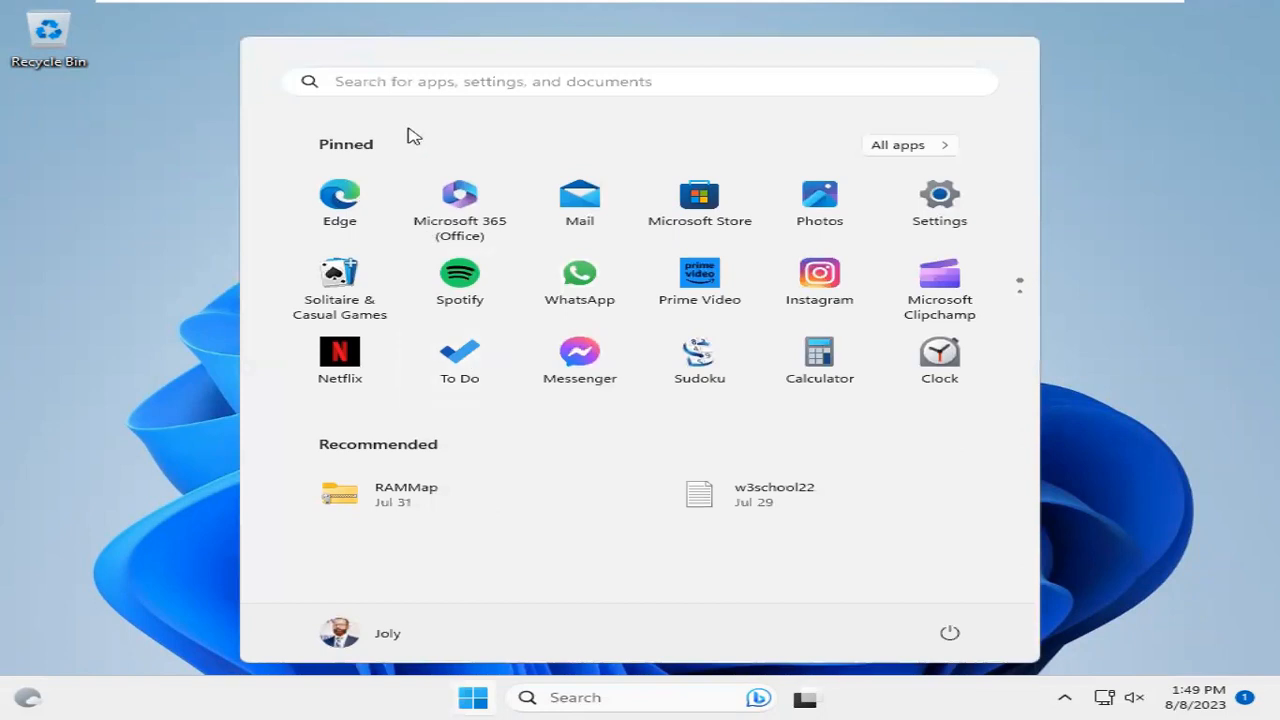
pyautogui.click(640, 80)
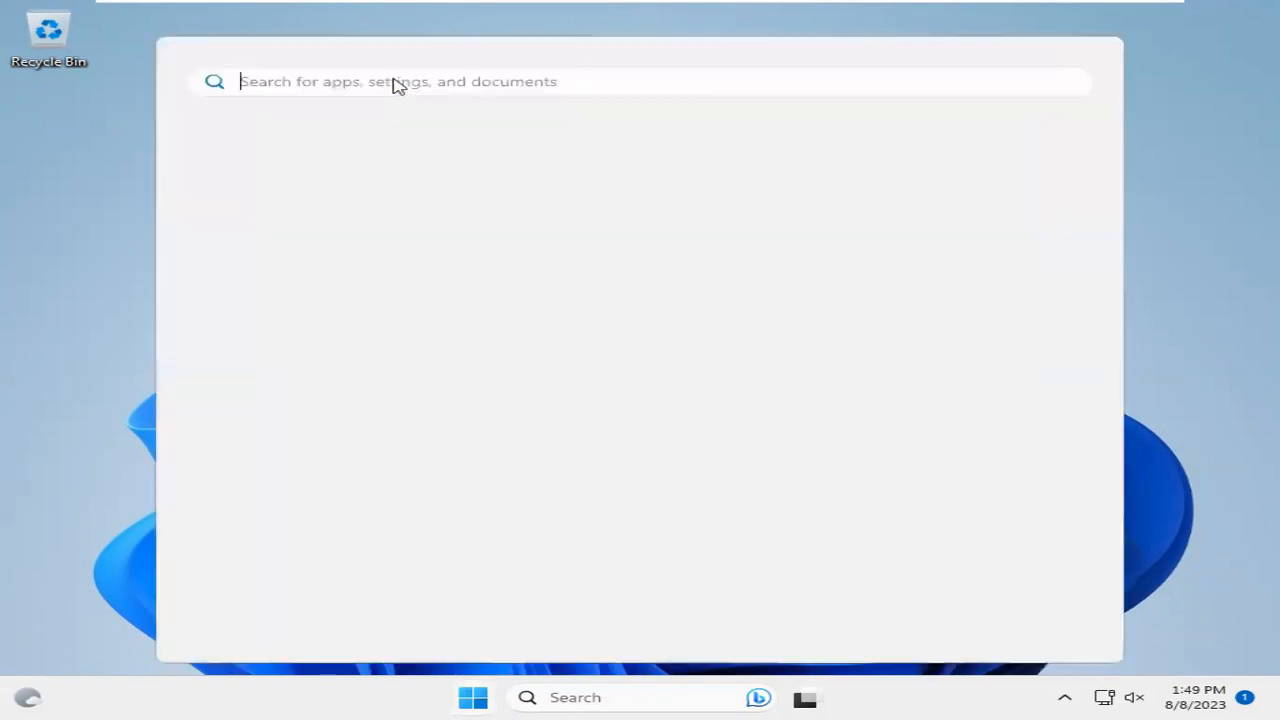
pyautogui.write('syst')
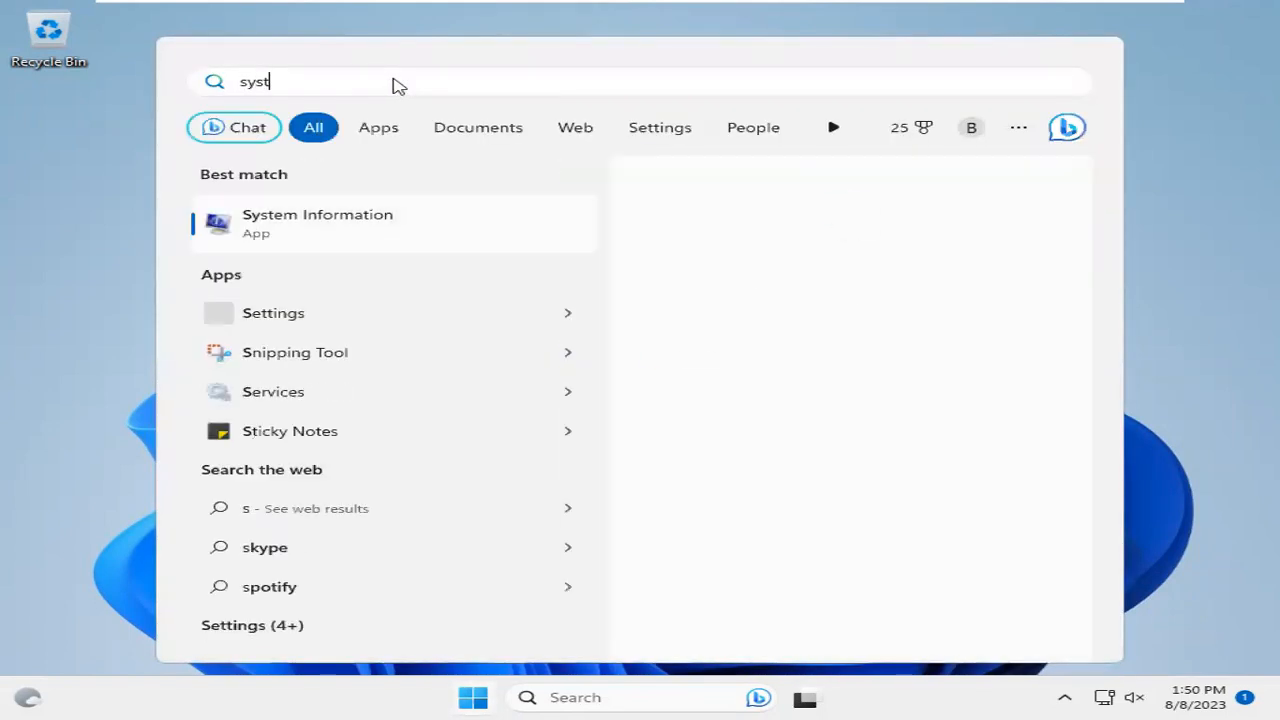
pyautogui.write('em')
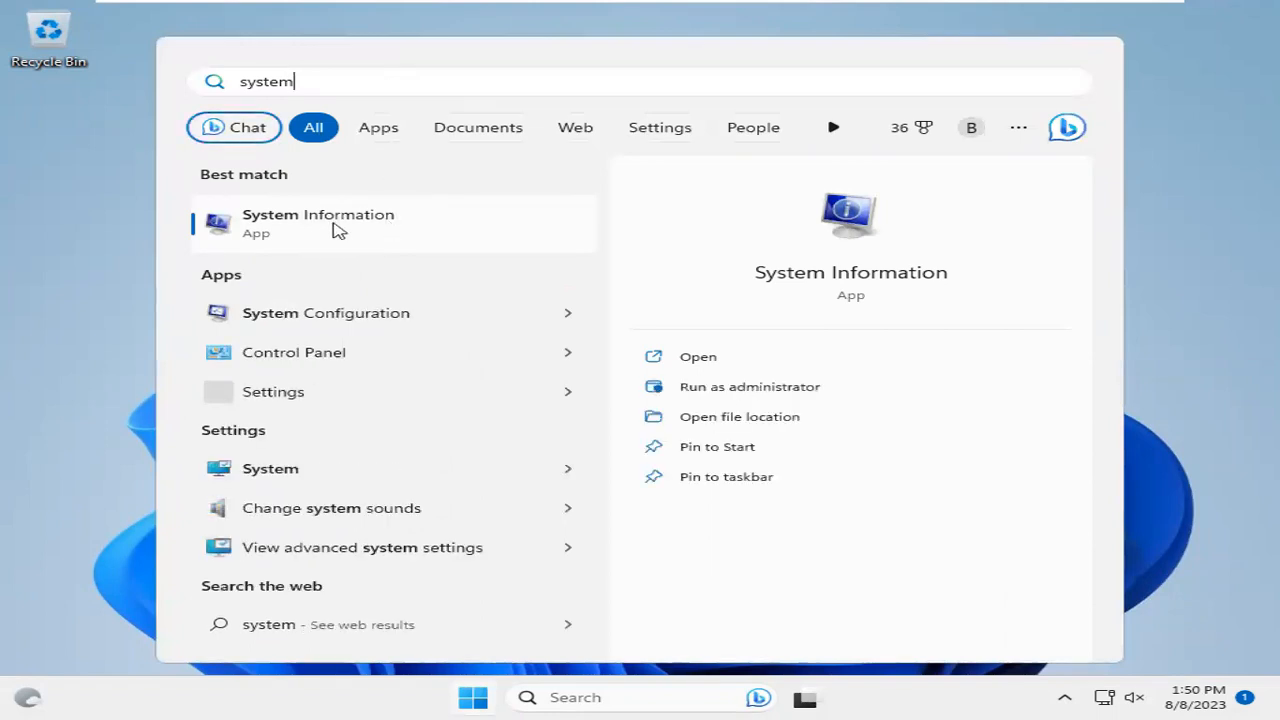
pyautogui.click(318, 222)
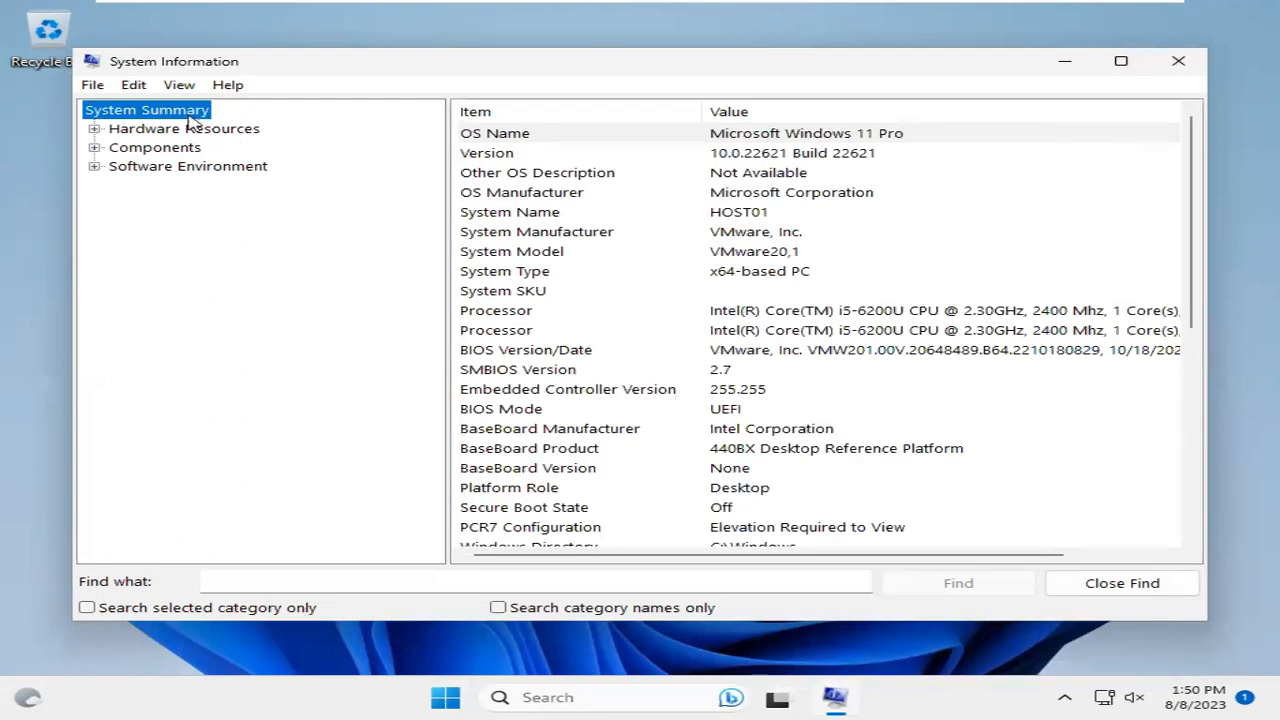
pyautogui.moveTo(560, 218)
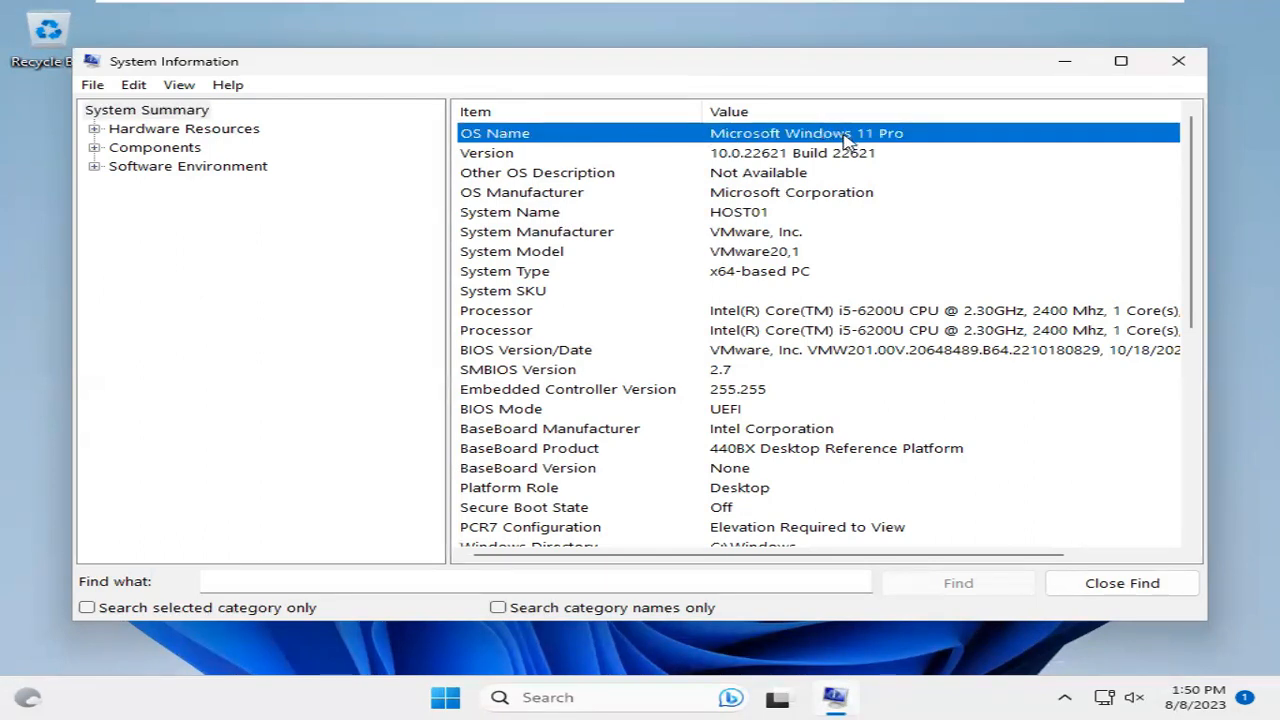
pyautogui.moveTo(668, 160)
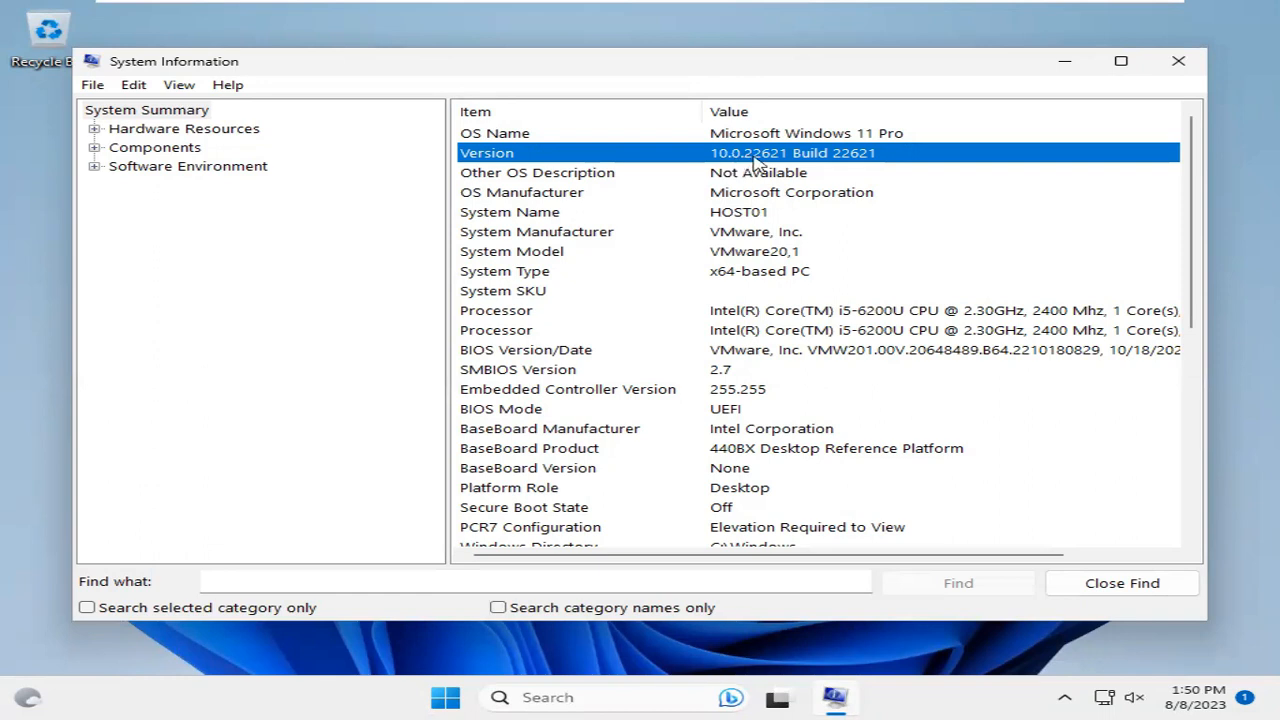
pyautogui.moveTo(782, 164)
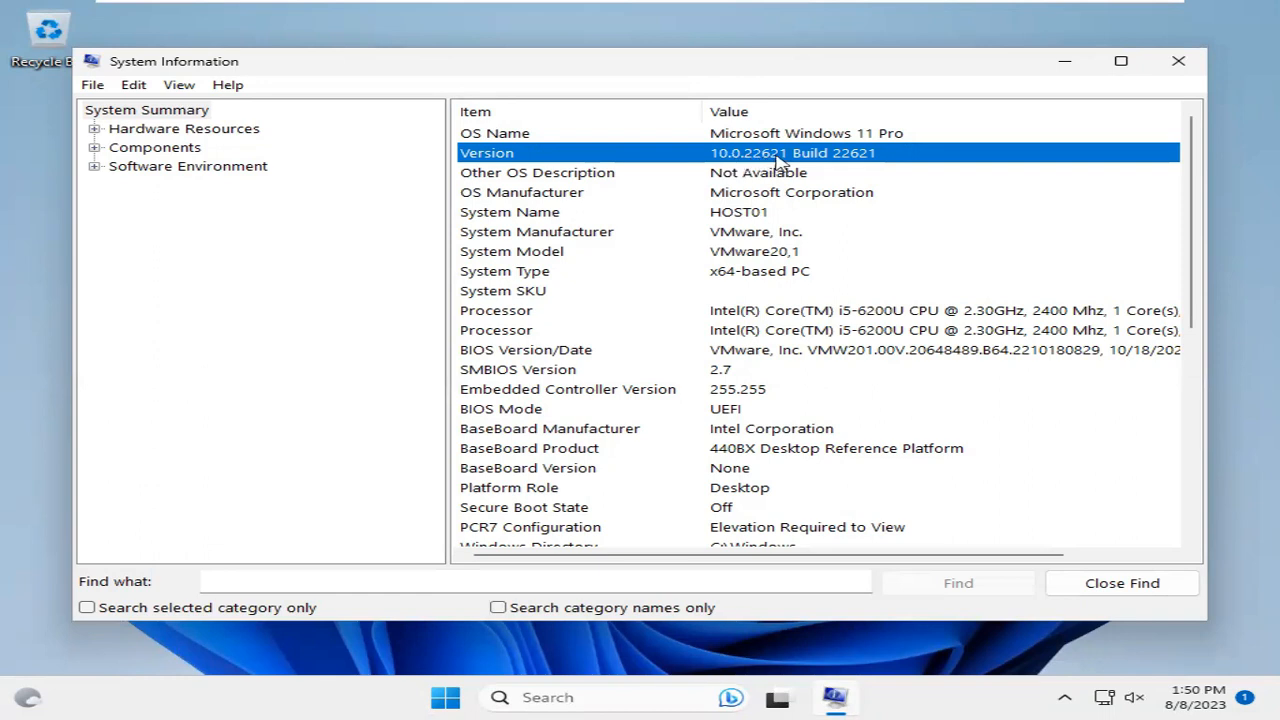
pyautogui.moveTo(848, 158)
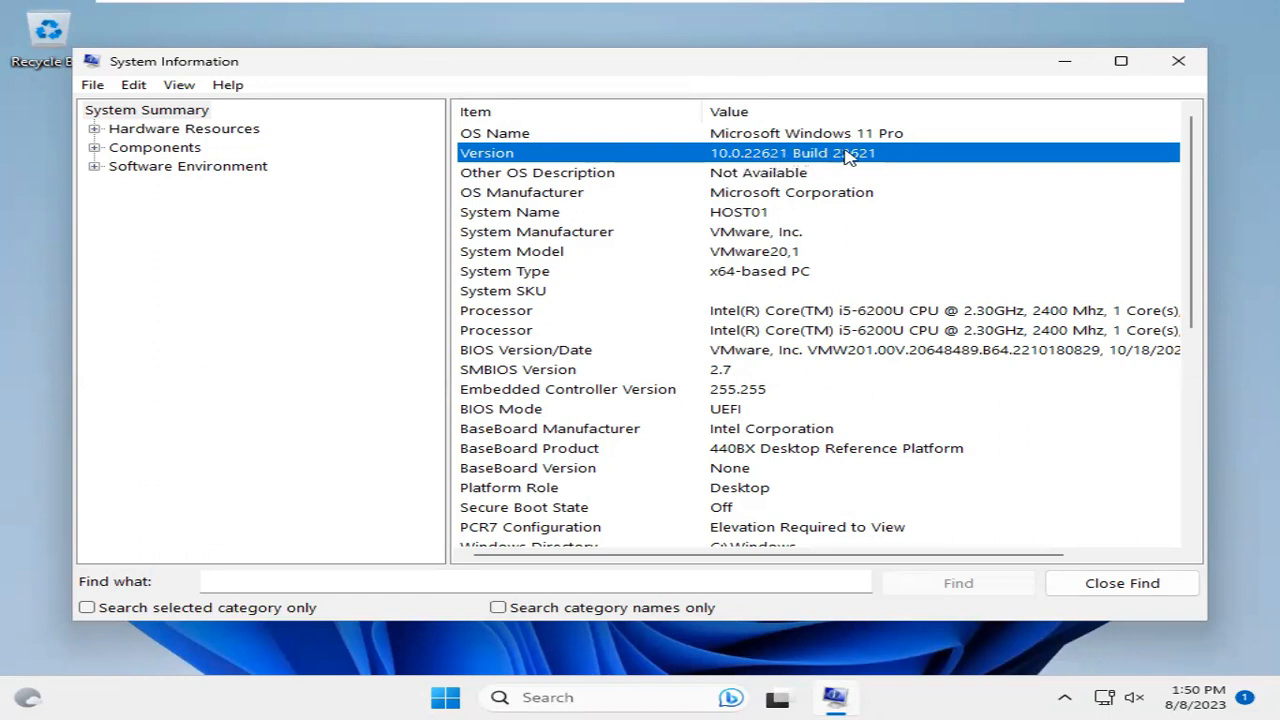
pyautogui.moveTo(876, 162)
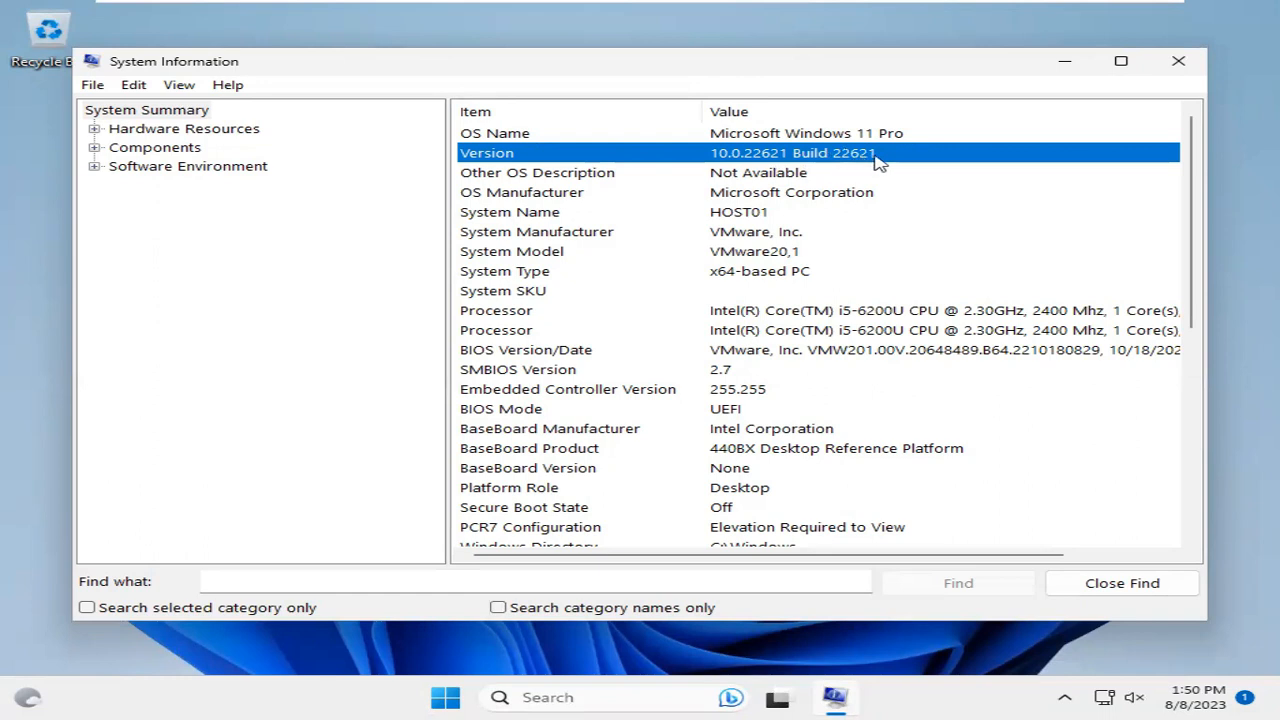
pyautogui.moveTo(900, 224)
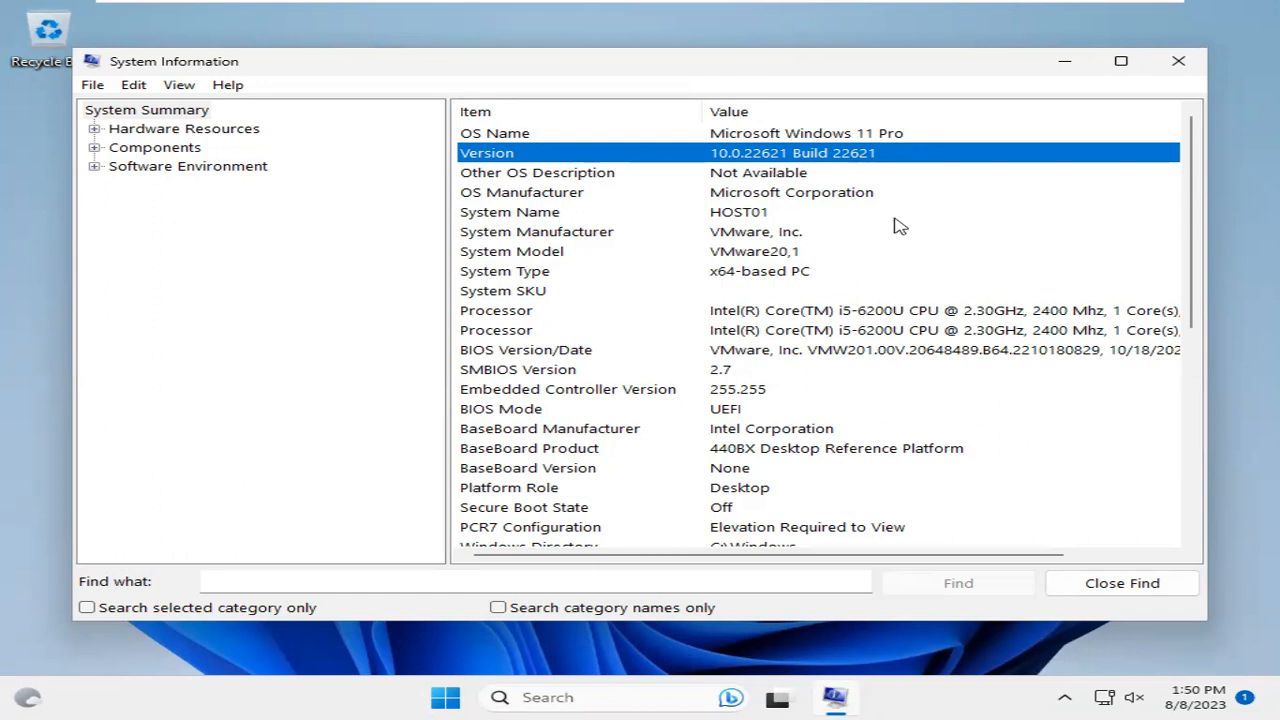
pyautogui.moveTo(1036, 170)
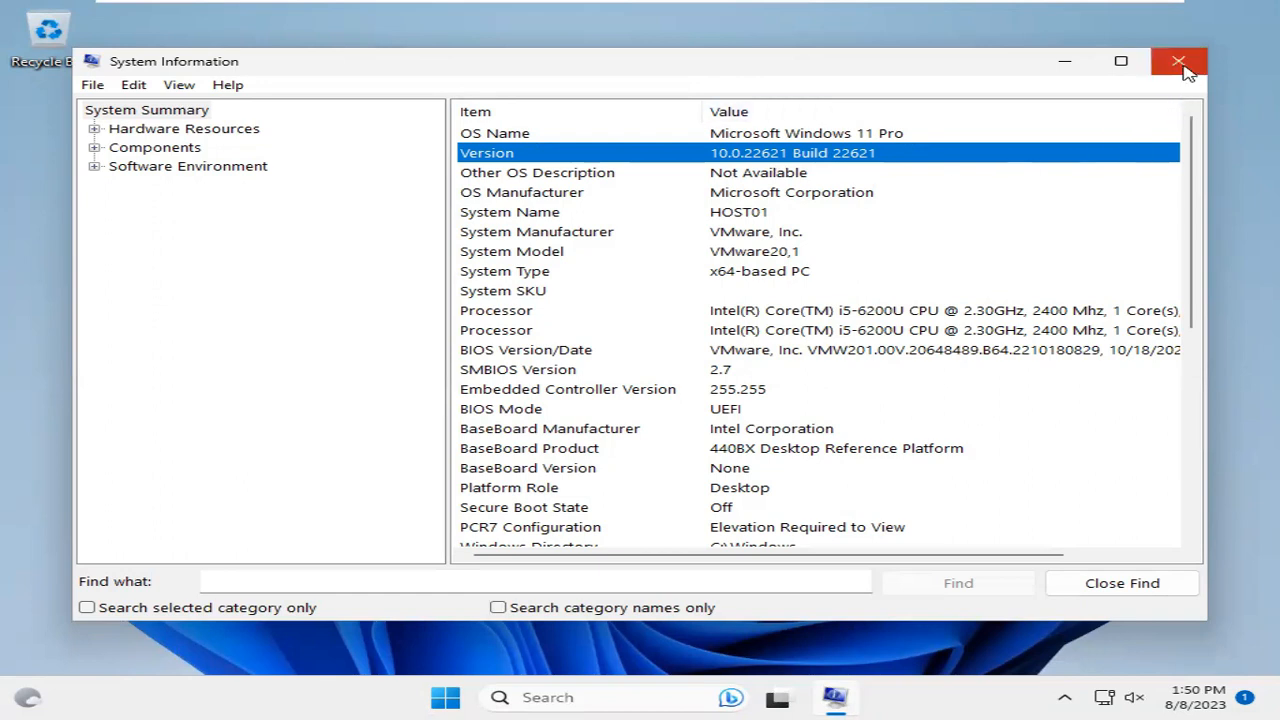
# Step: After reading OS Name Windows 11 Pro and its version, close System Information
pyautogui.click(1180, 60)
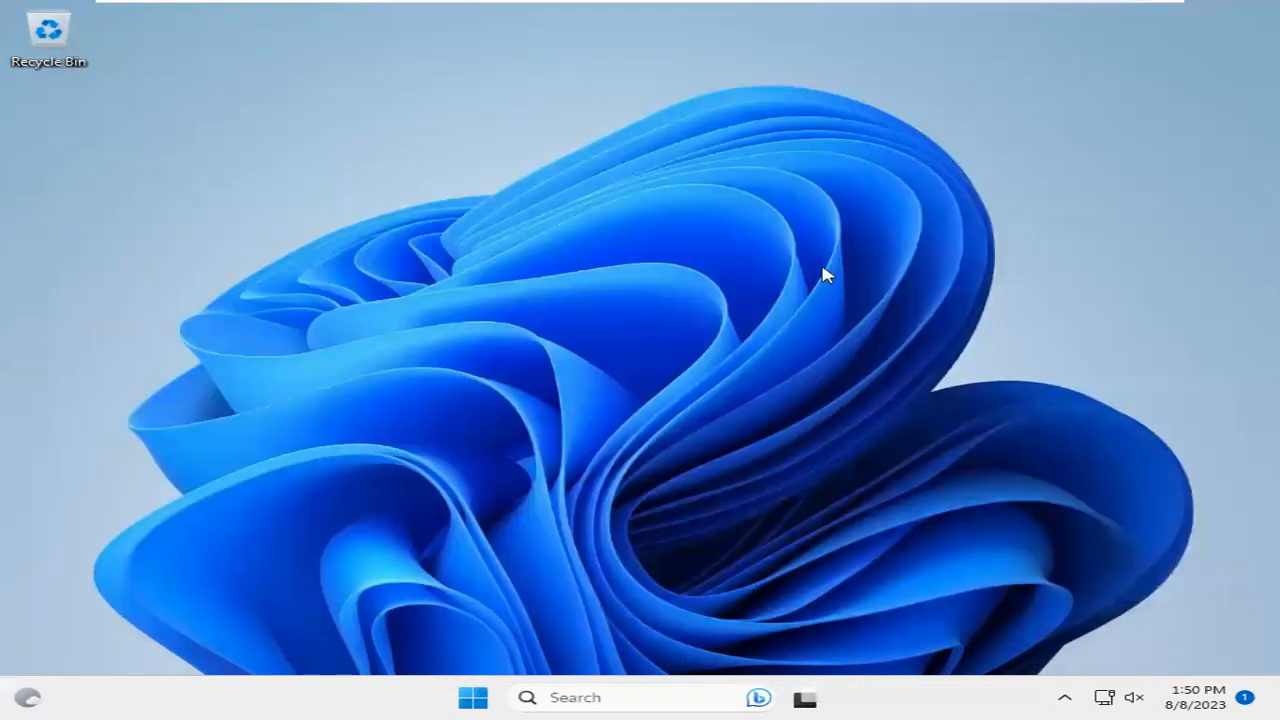